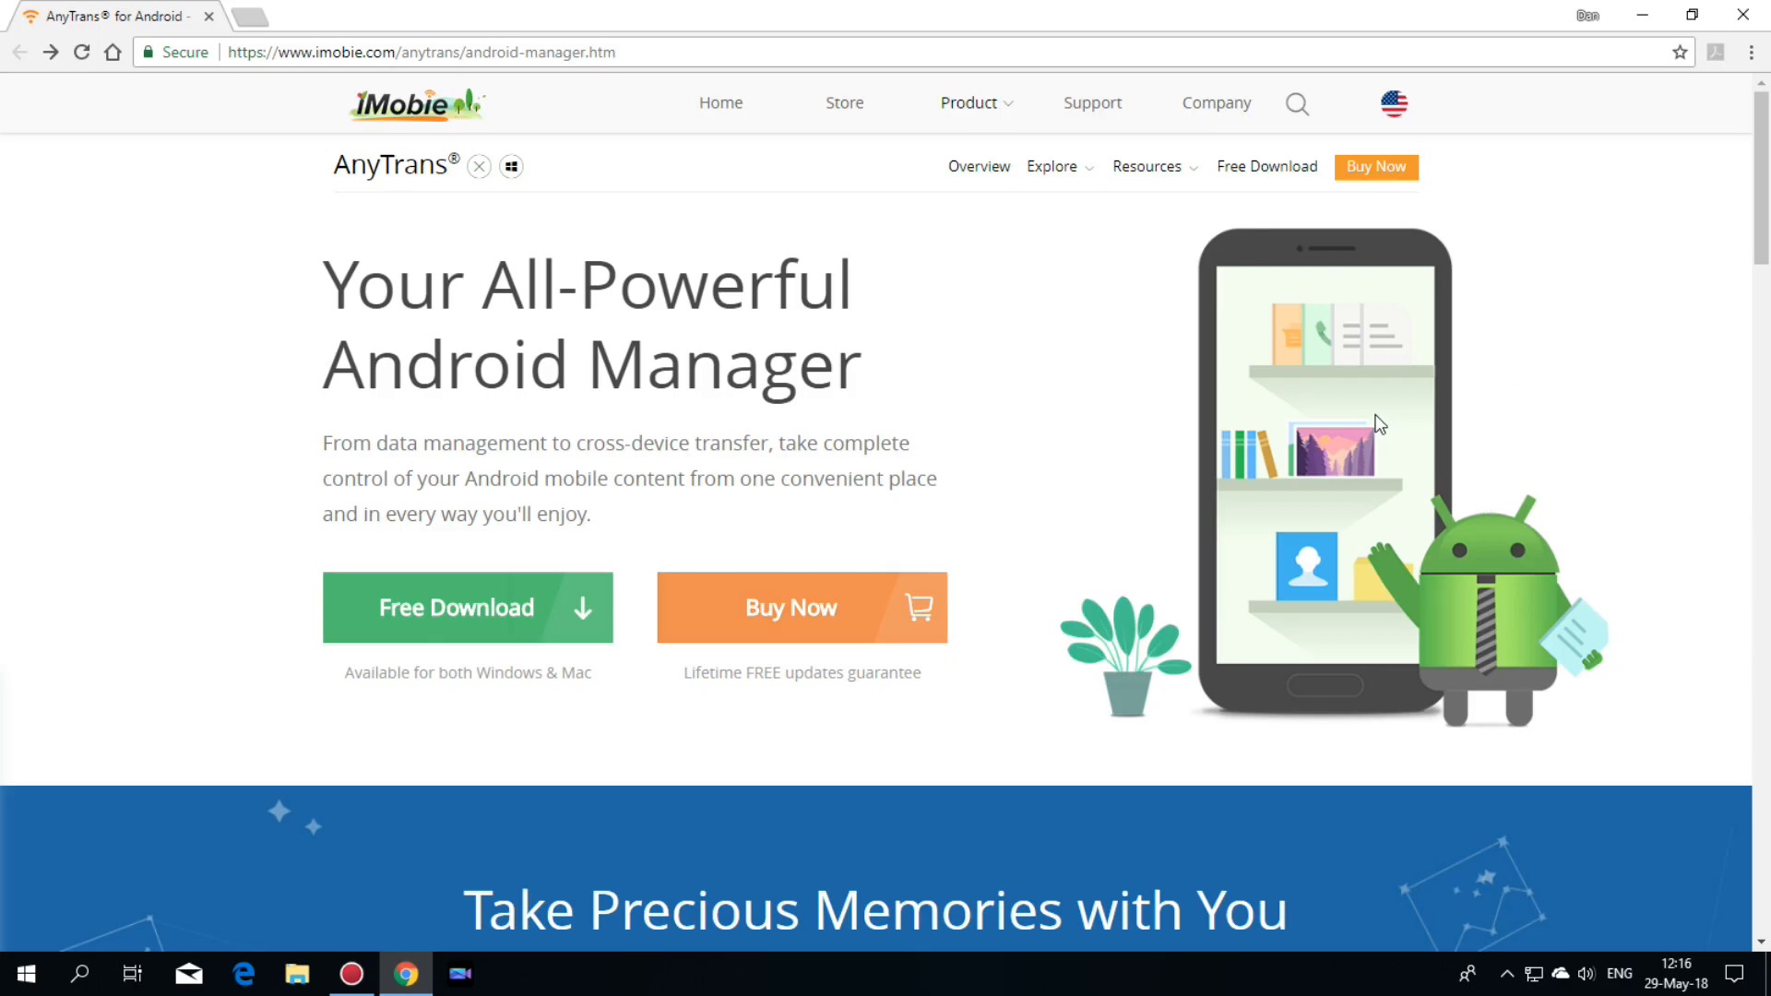
{"action": "mouse_move", "coordinate": [413, 214]}
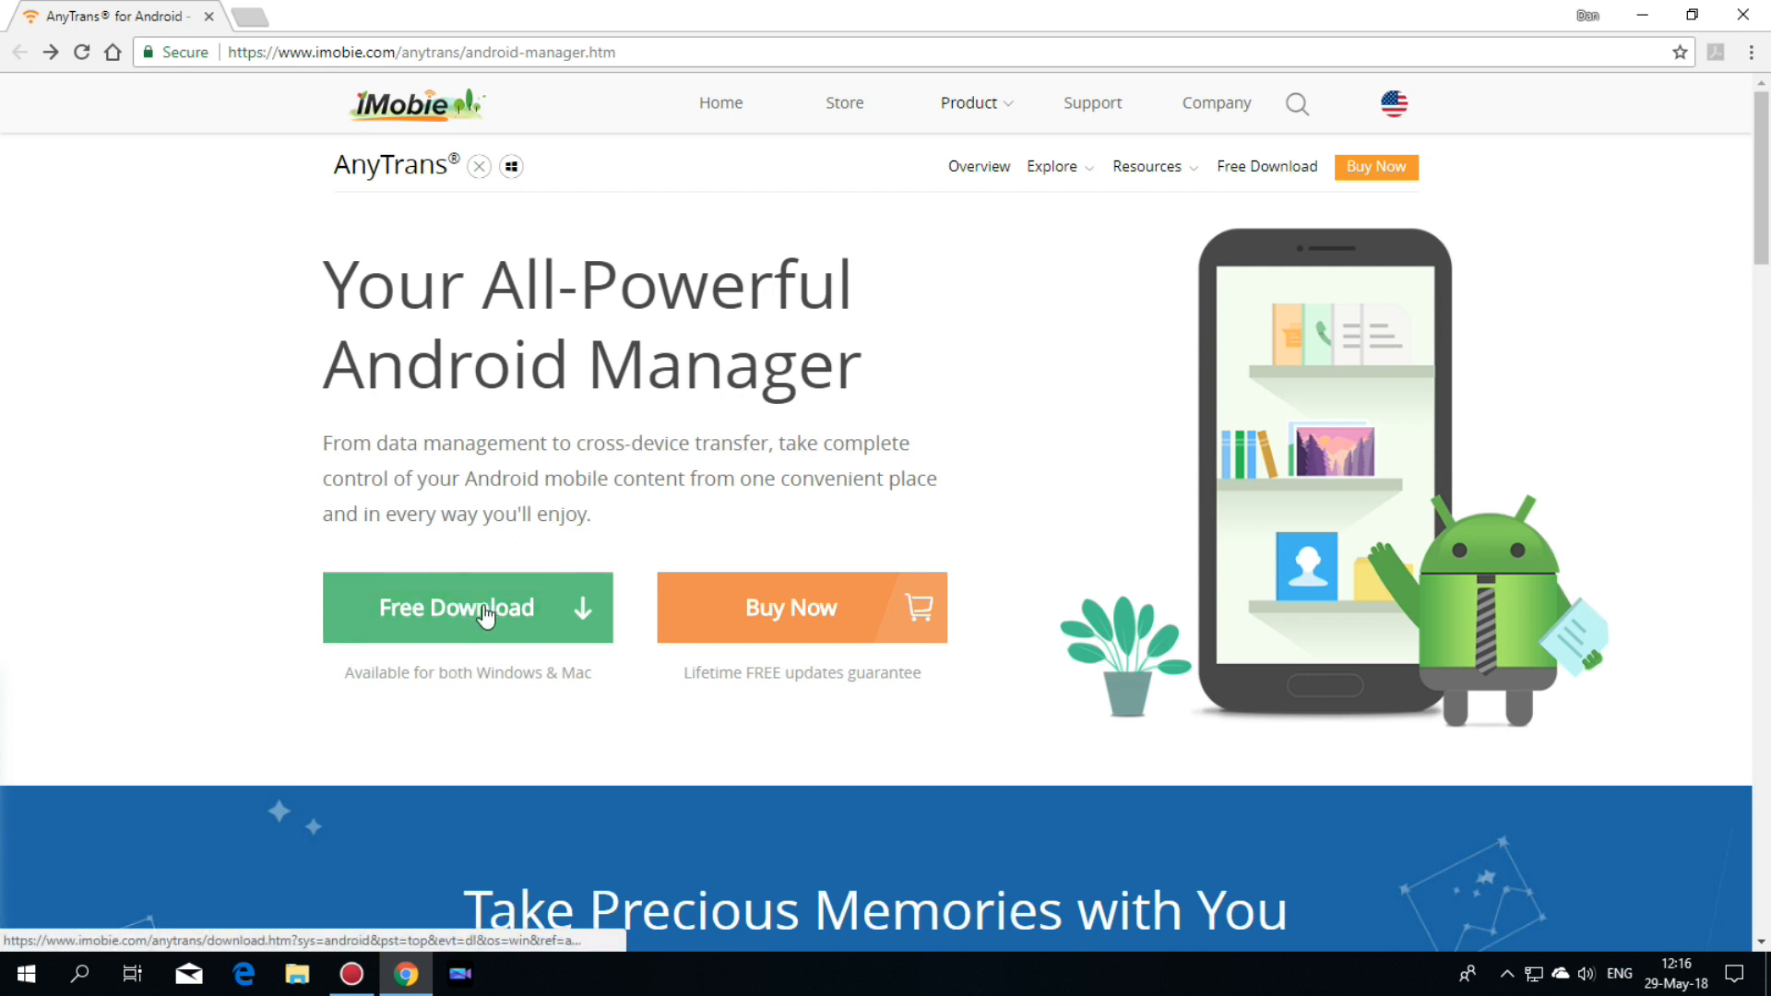
Download the Windows installer for AnyTrans for Android and save it to the Desktop as anytrans-android-setup.
{"action": "left_click", "coordinate": [468, 609]}
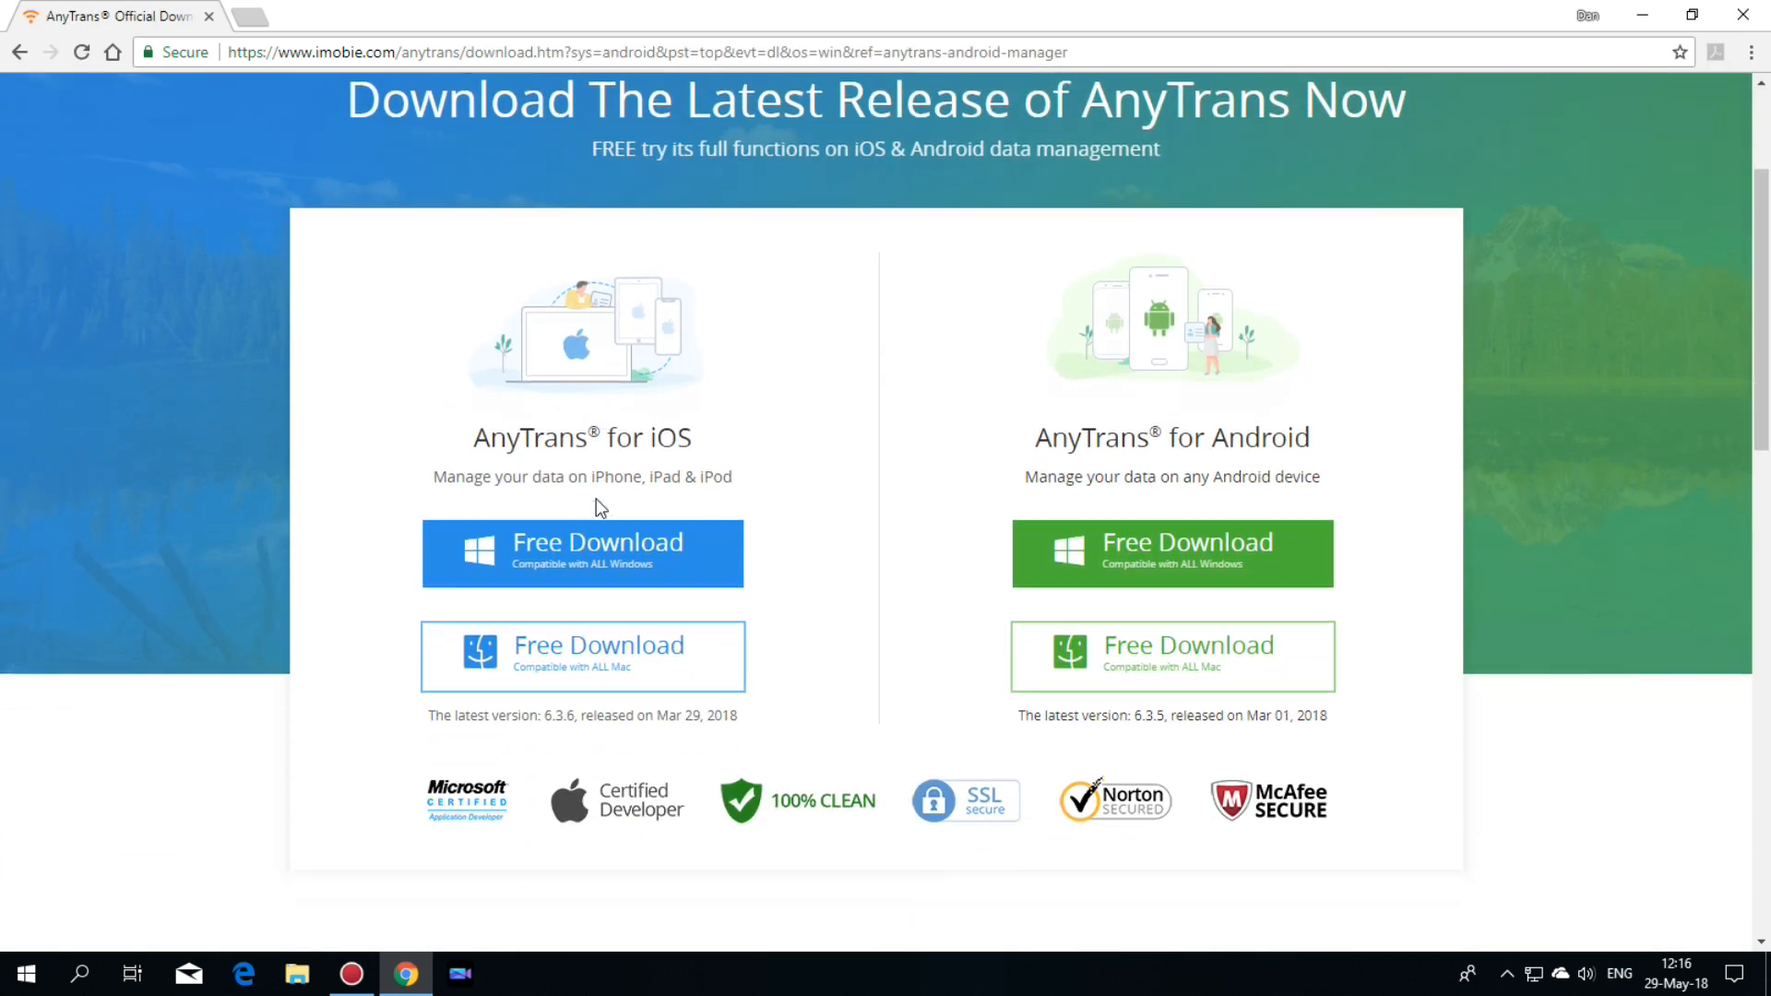
{"action": "scroll", "scroll_direction": "down", "scroll_amount": 3}
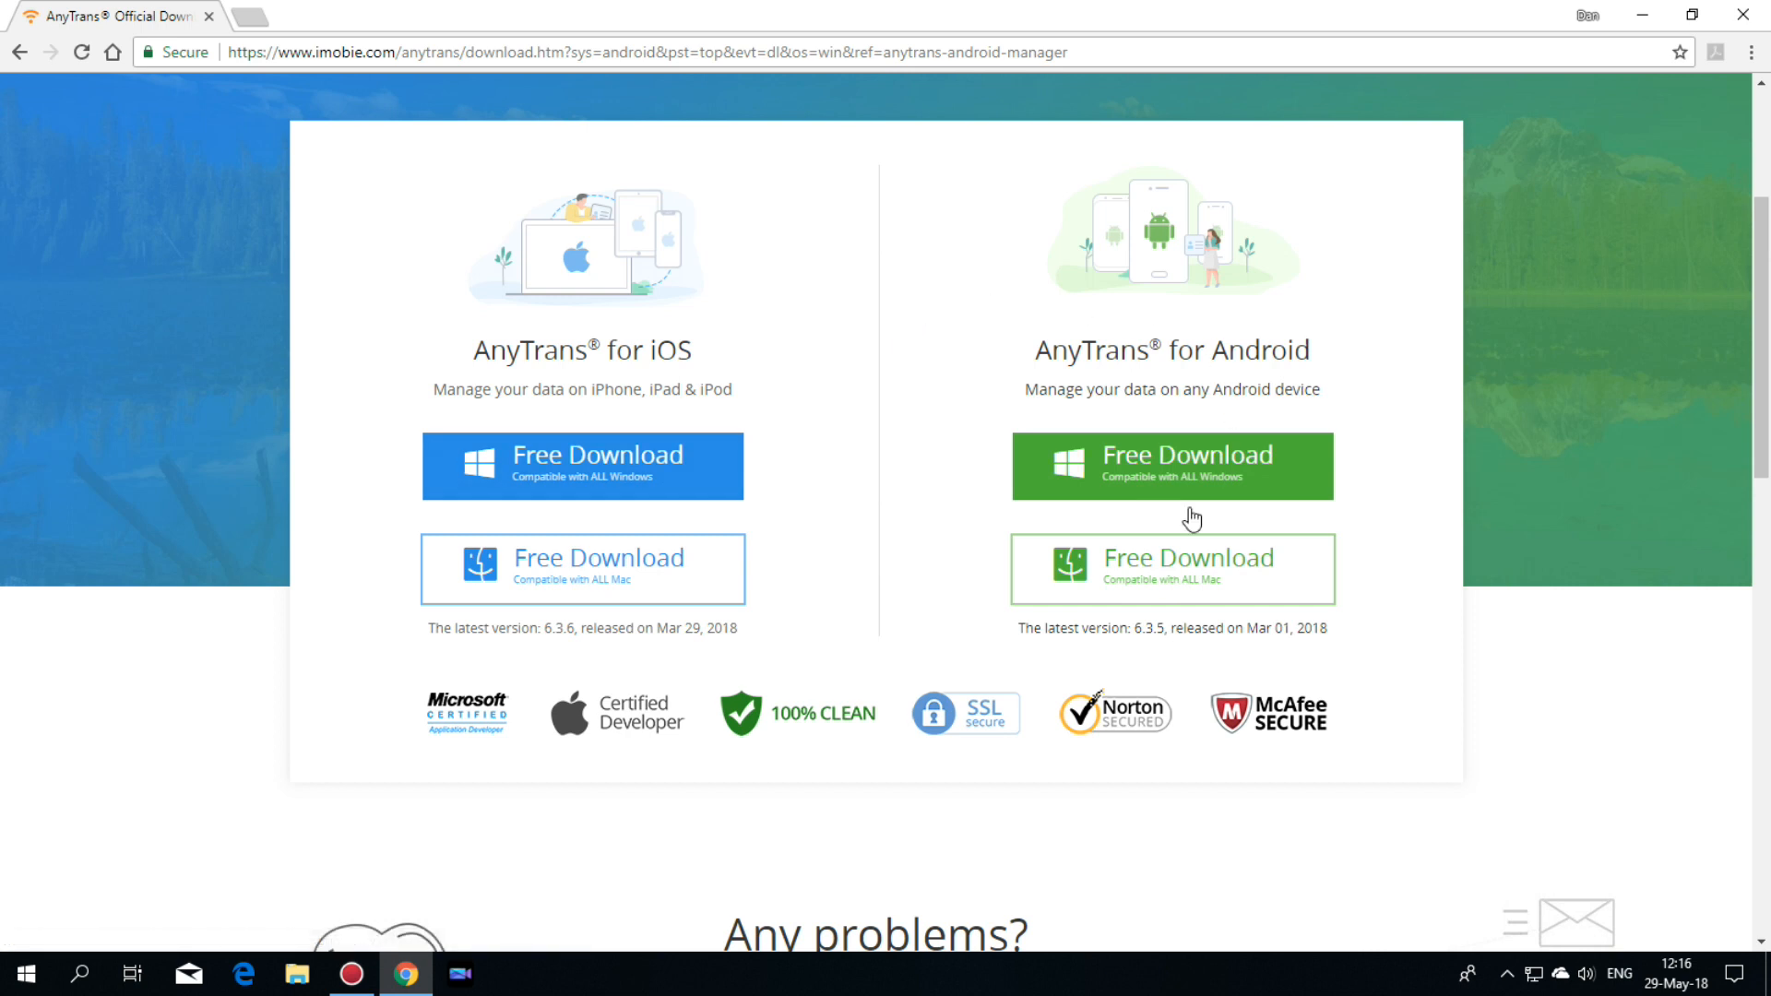
{"action": "mouse_move", "coordinate": [1249, 465]}
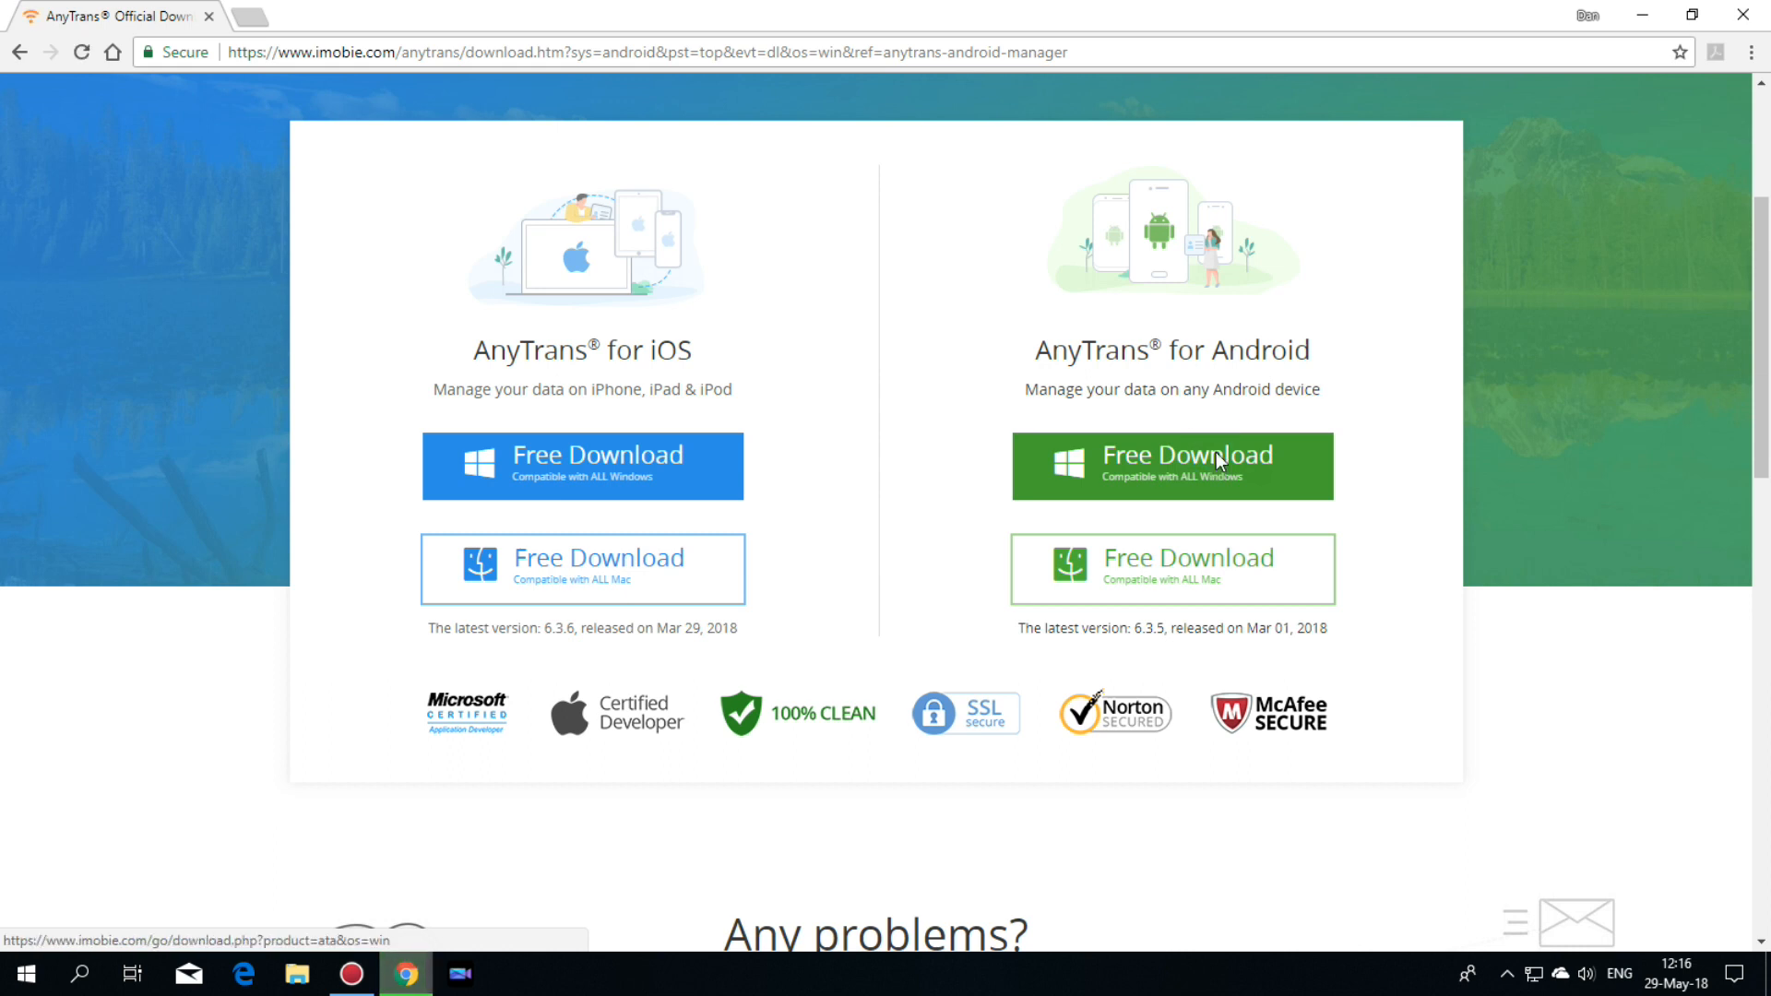
{"action": "left_click", "coordinate": [1188, 465]}
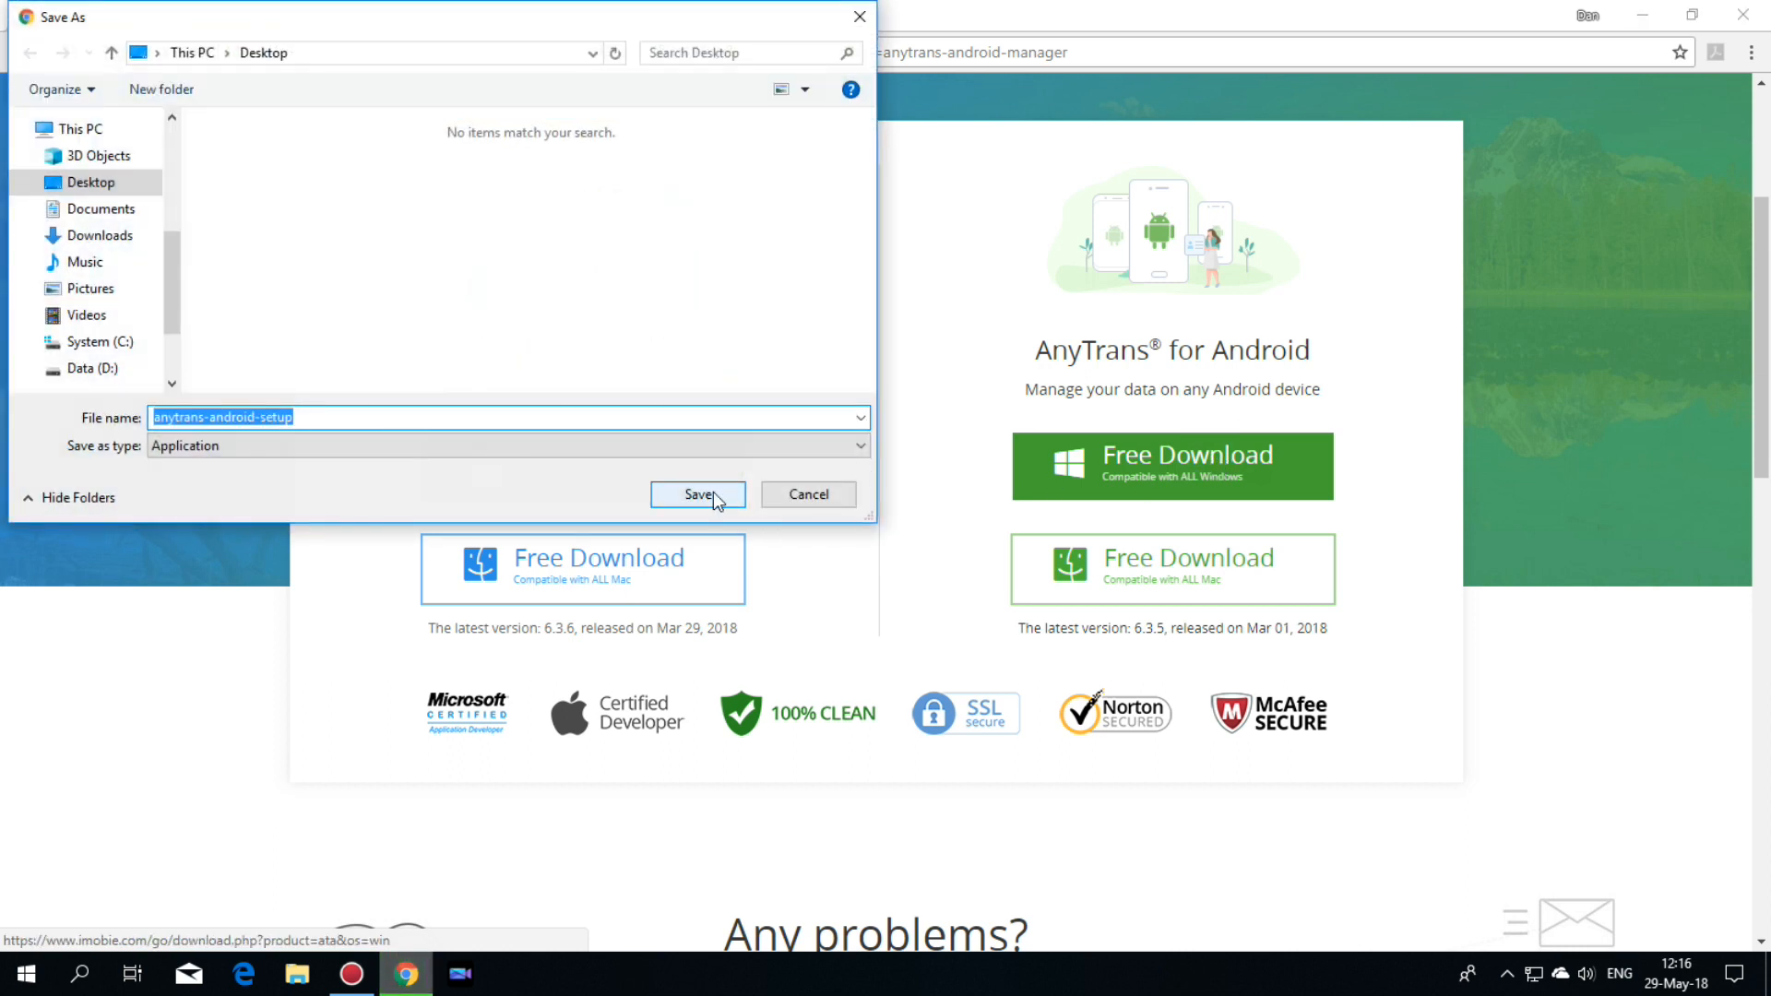
{"action": "left_click", "coordinate": [697, 495]}
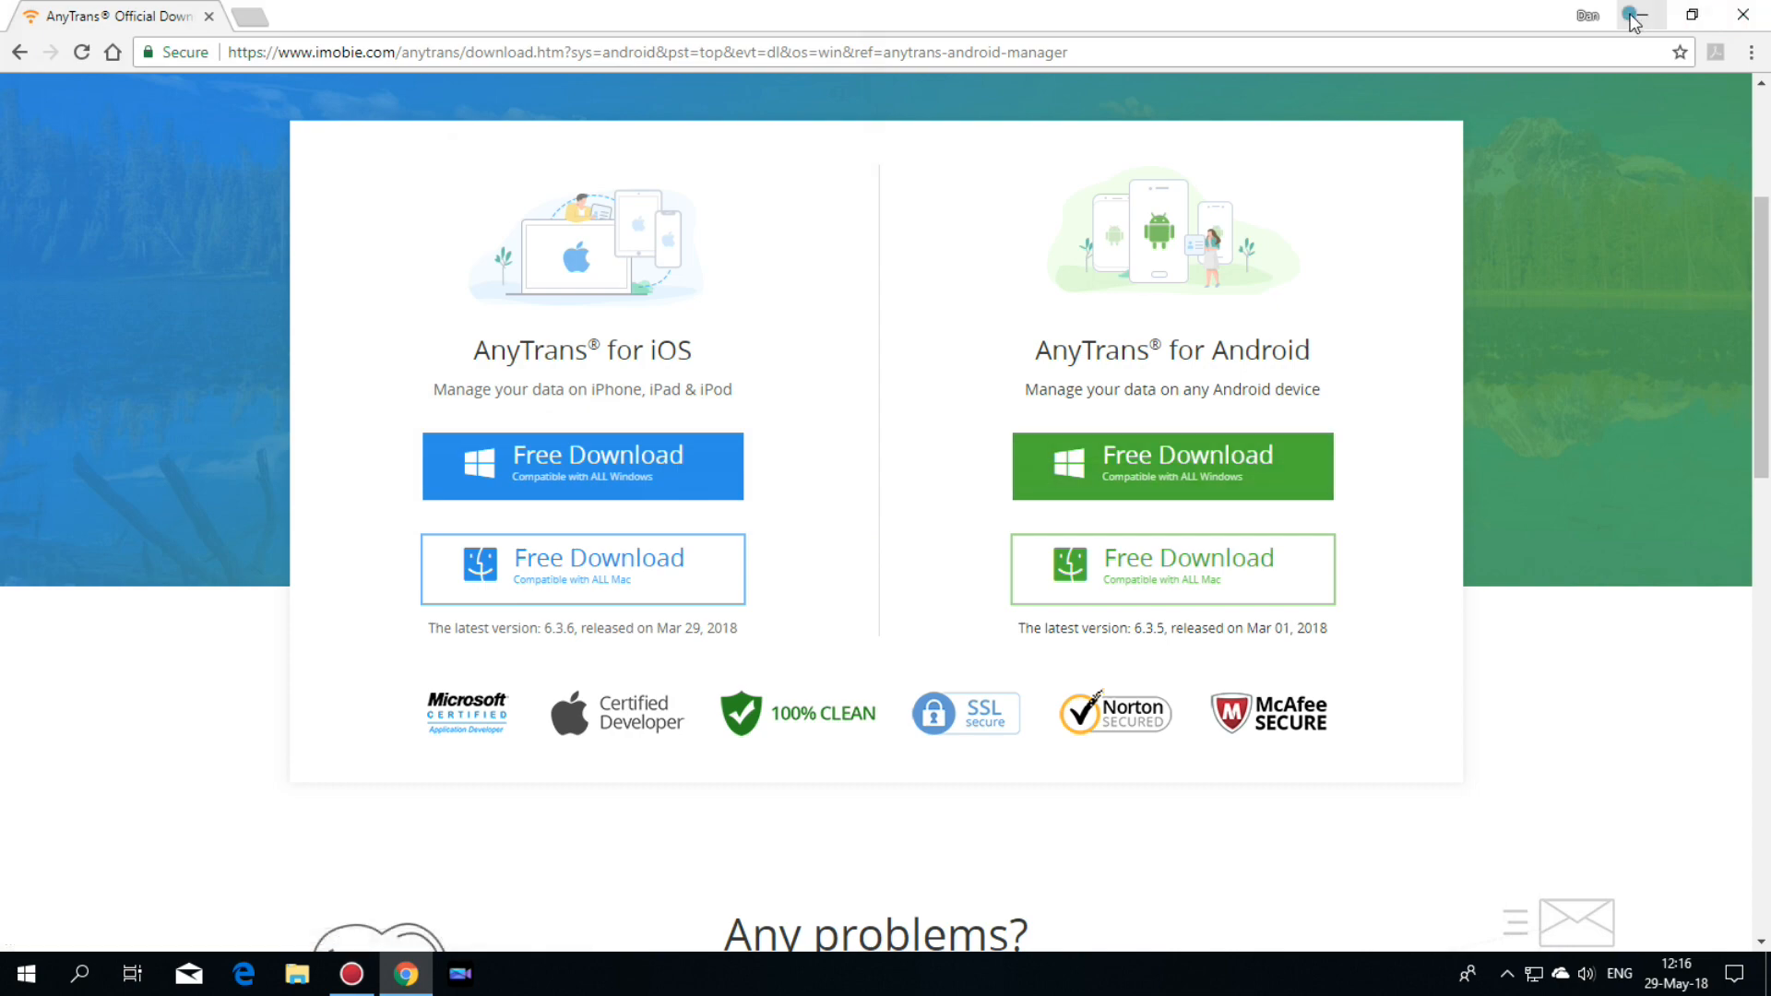
Launch AnyTrans for Android from its desktop shortcut and get started with English as the language.
{"action": "left_click", "coordinate": [1635, 15]}
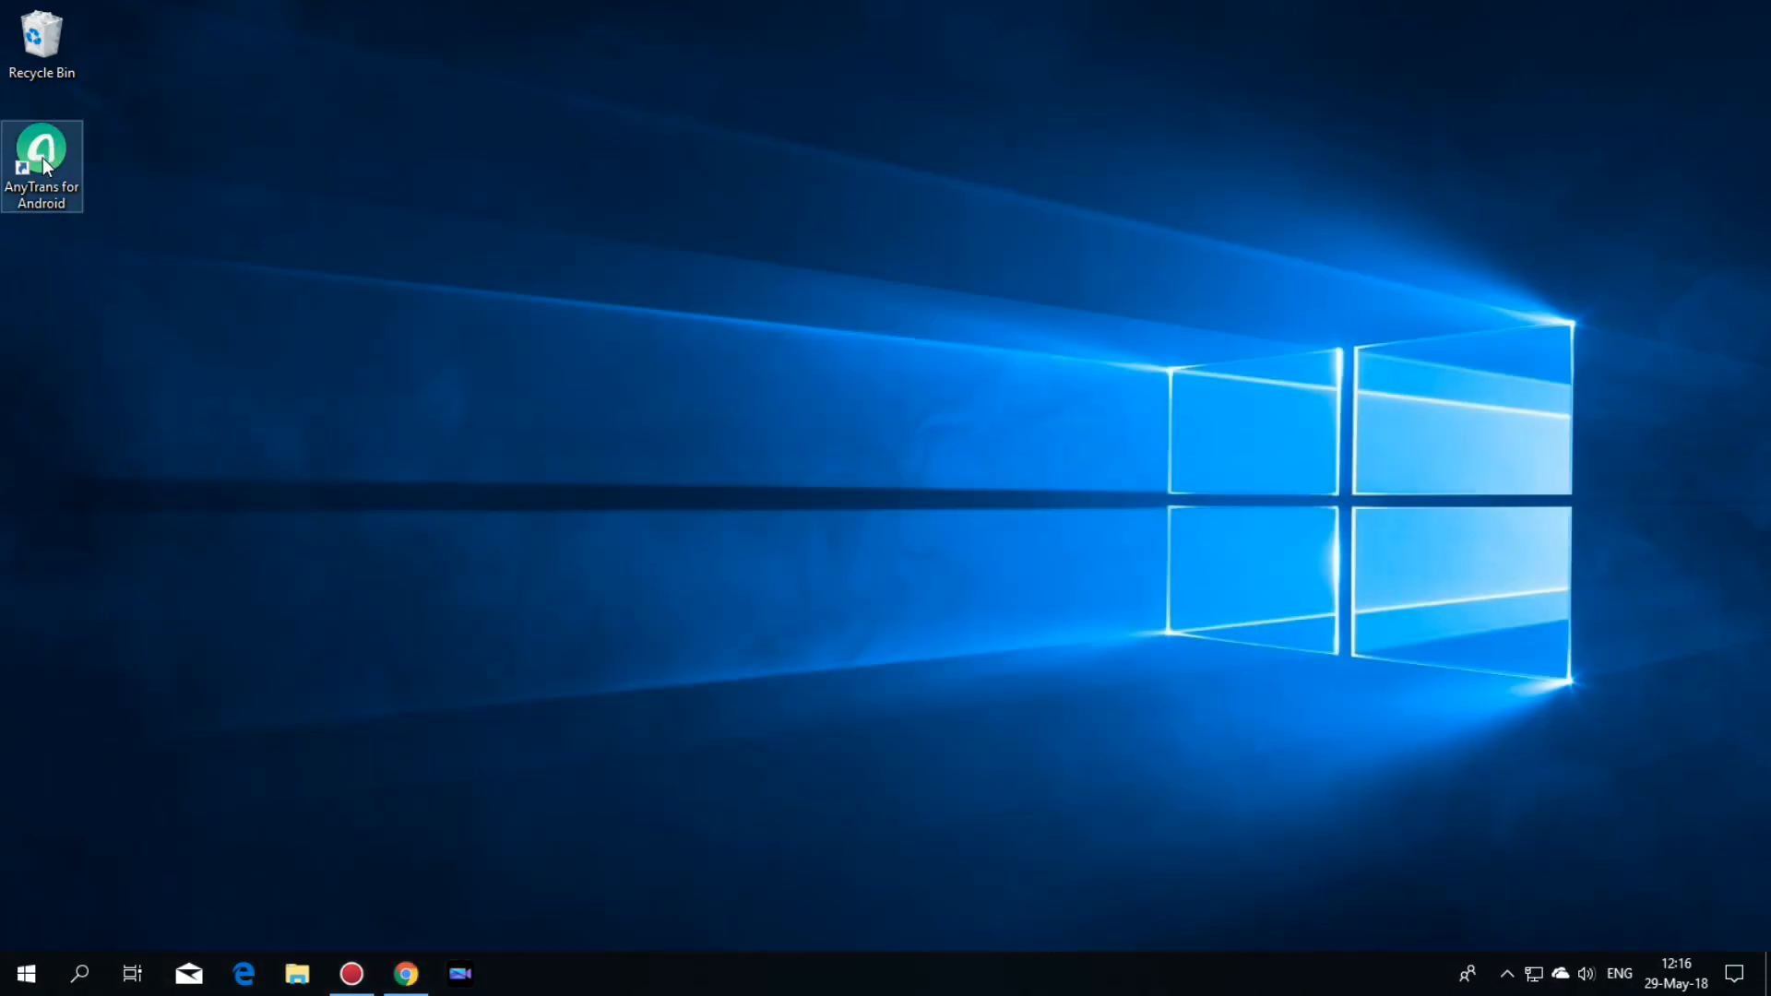
{"action": "double_click", "coordinate": [41, 147]}
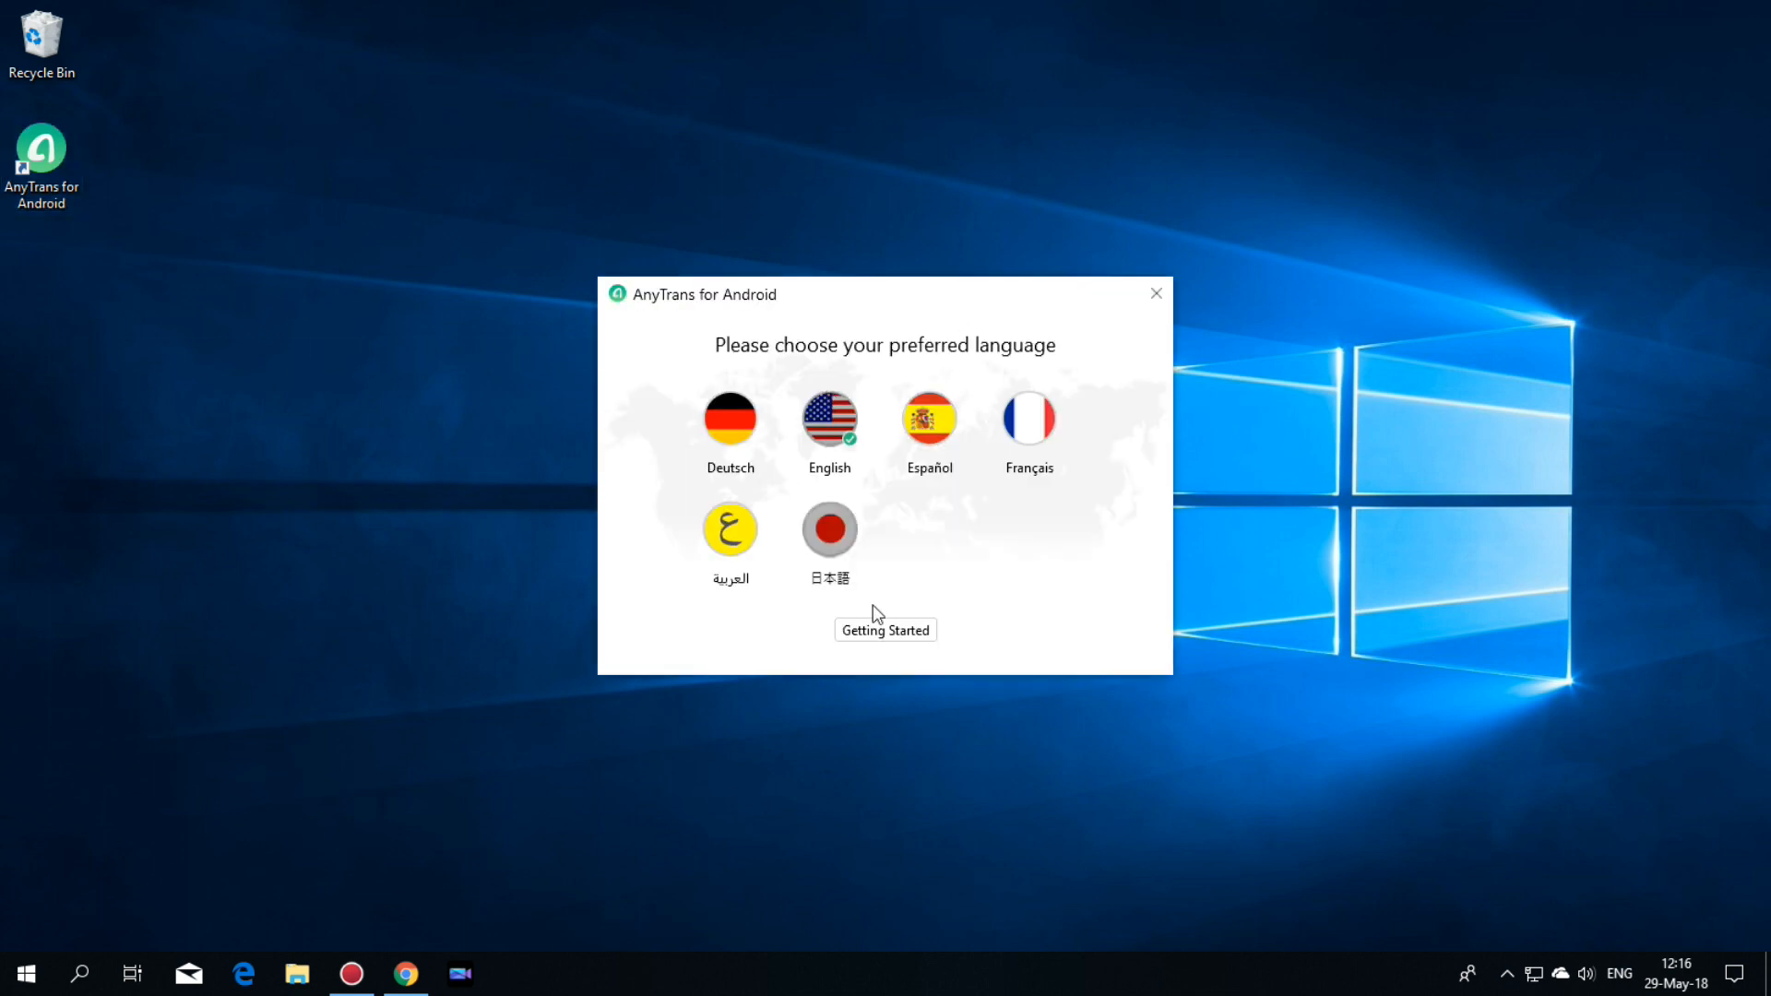
{"action": "left_click", "coordinate": [885, 631]}
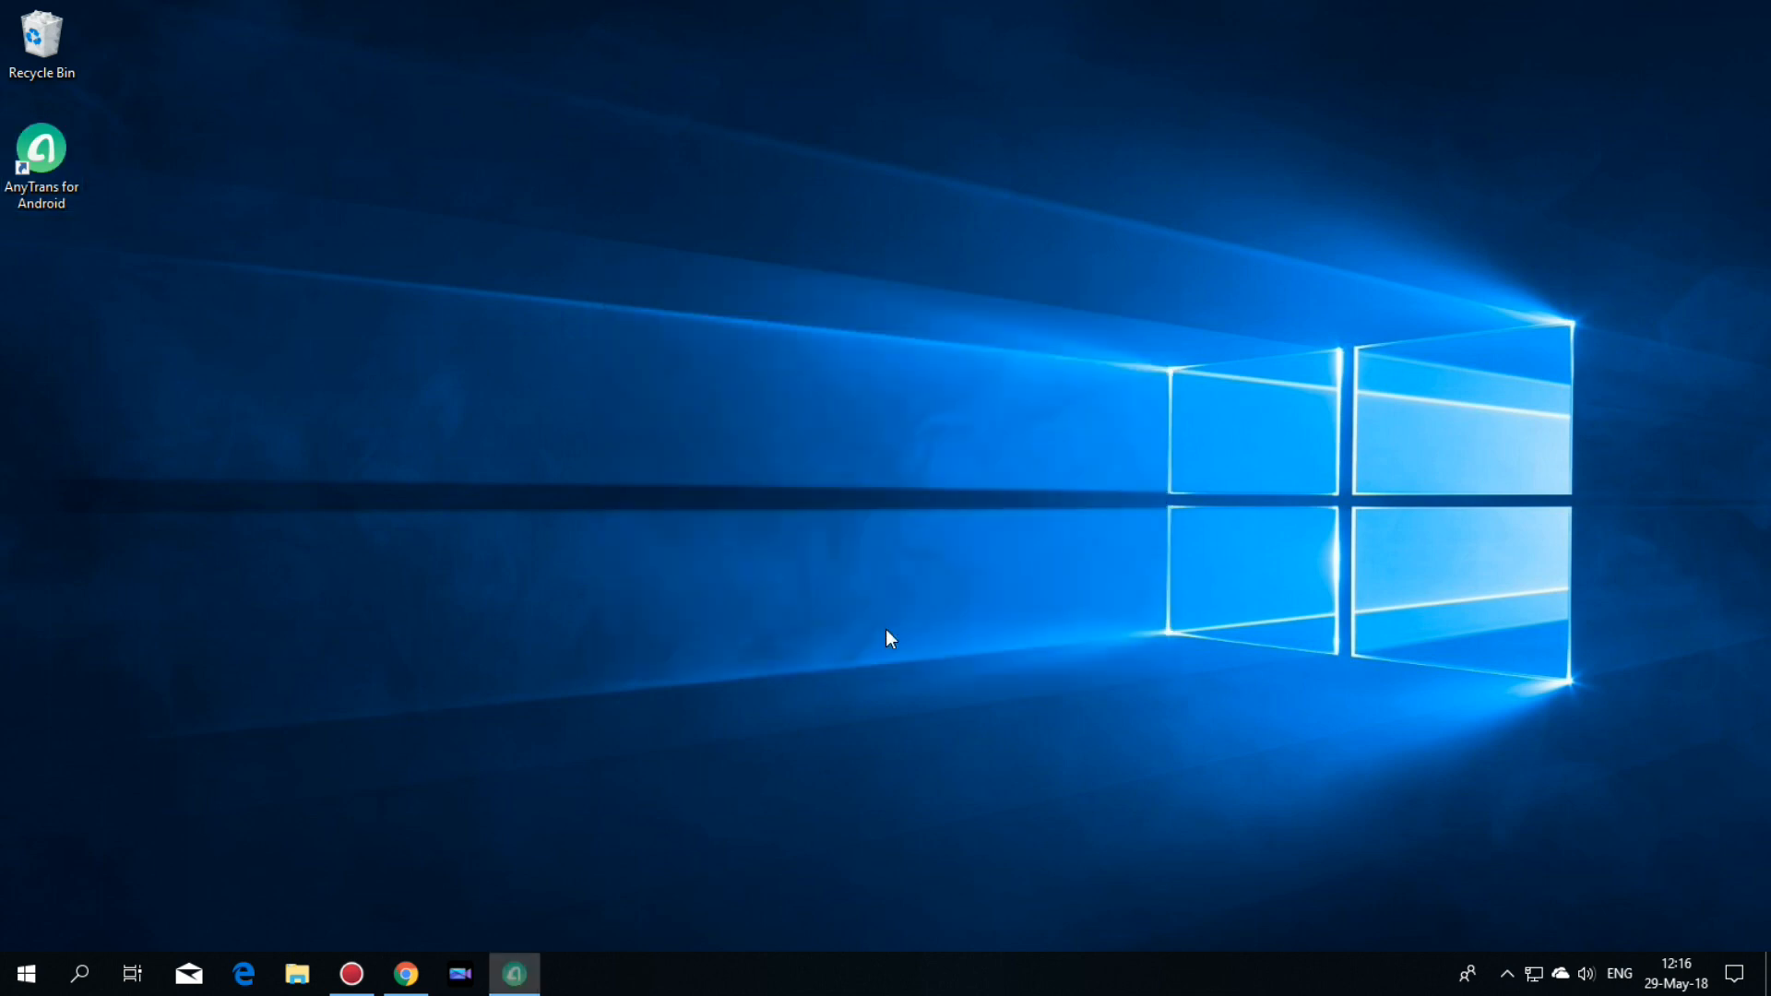
Bring up the AnyTrans main window and switch to the Android Mover section with no device connected.
{"action": "left_click", "coordinate": [515, 974]}
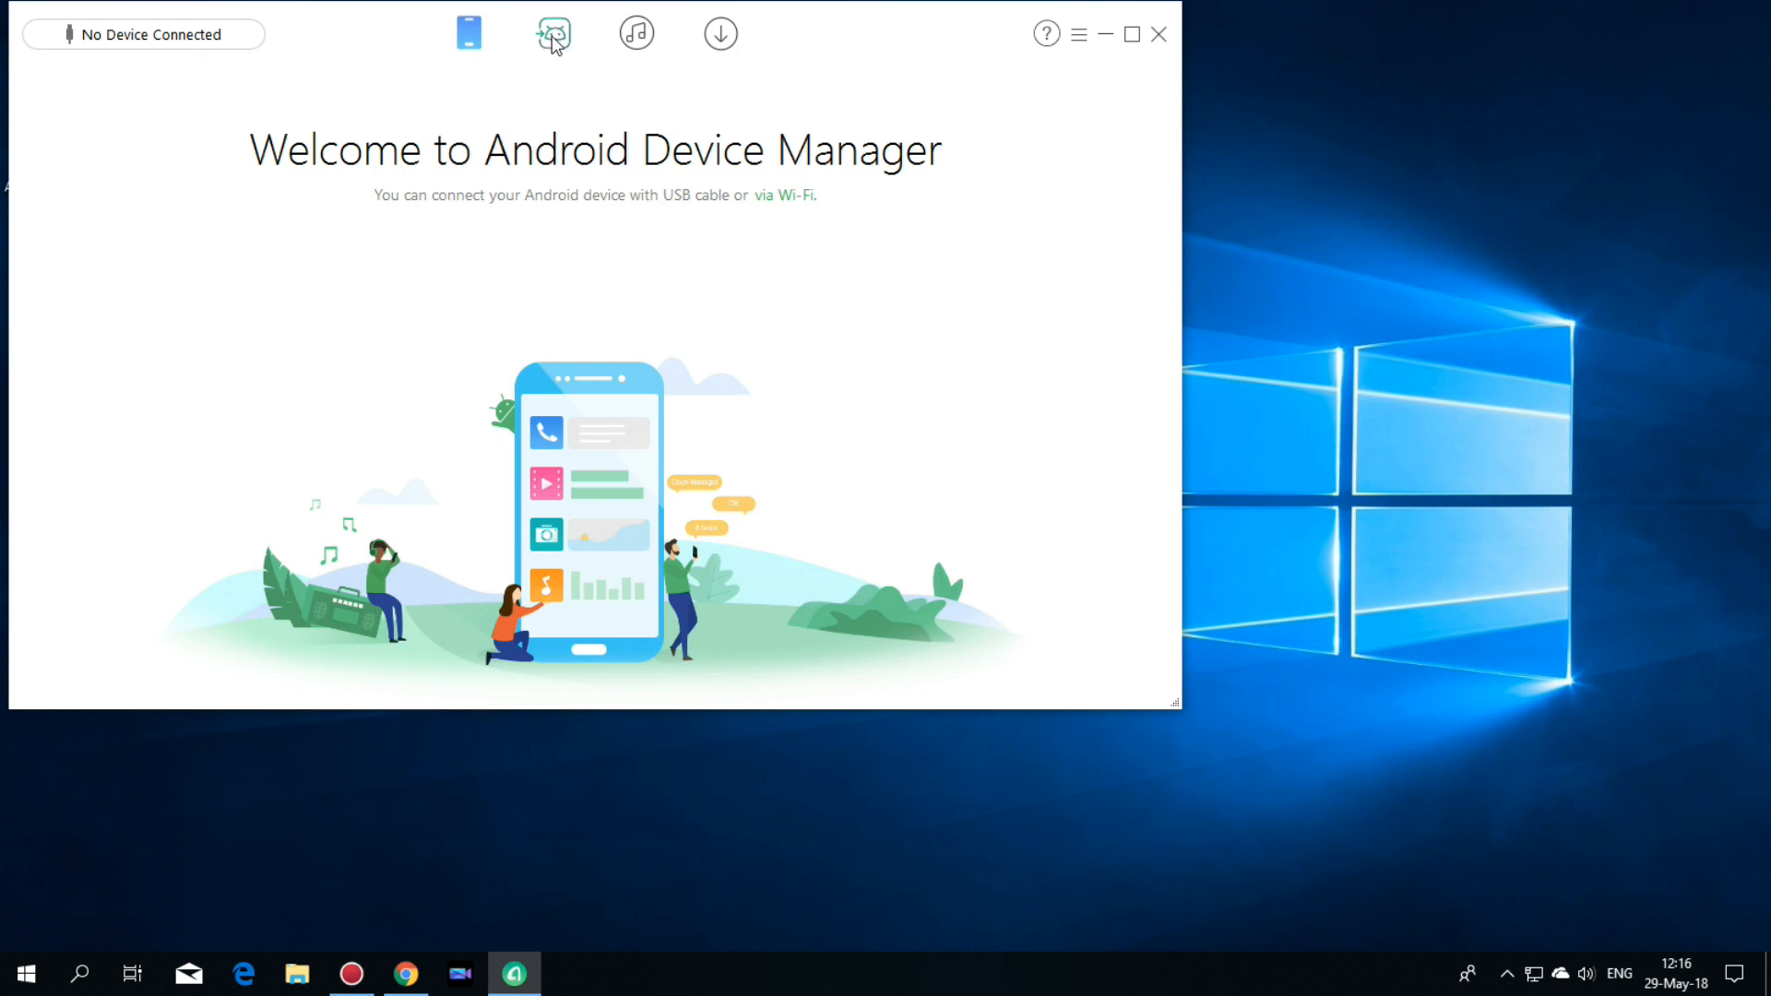
{"action": "left_click", "coordinate": [549, 33]}
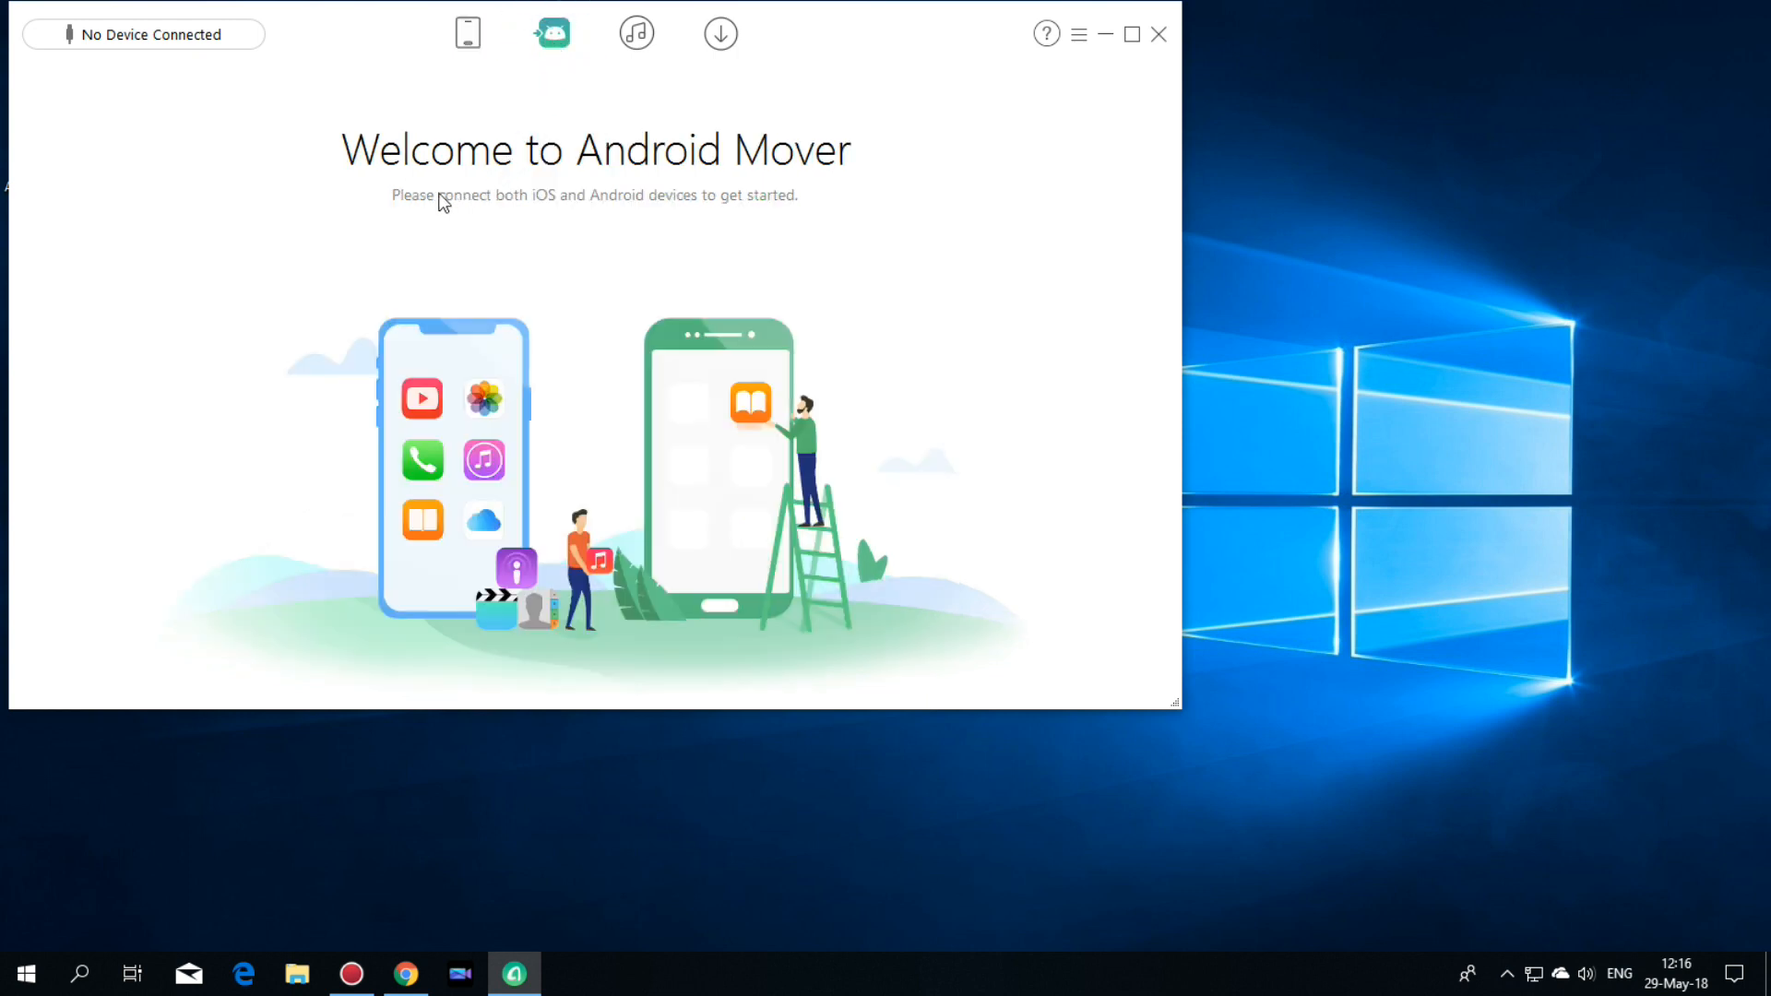